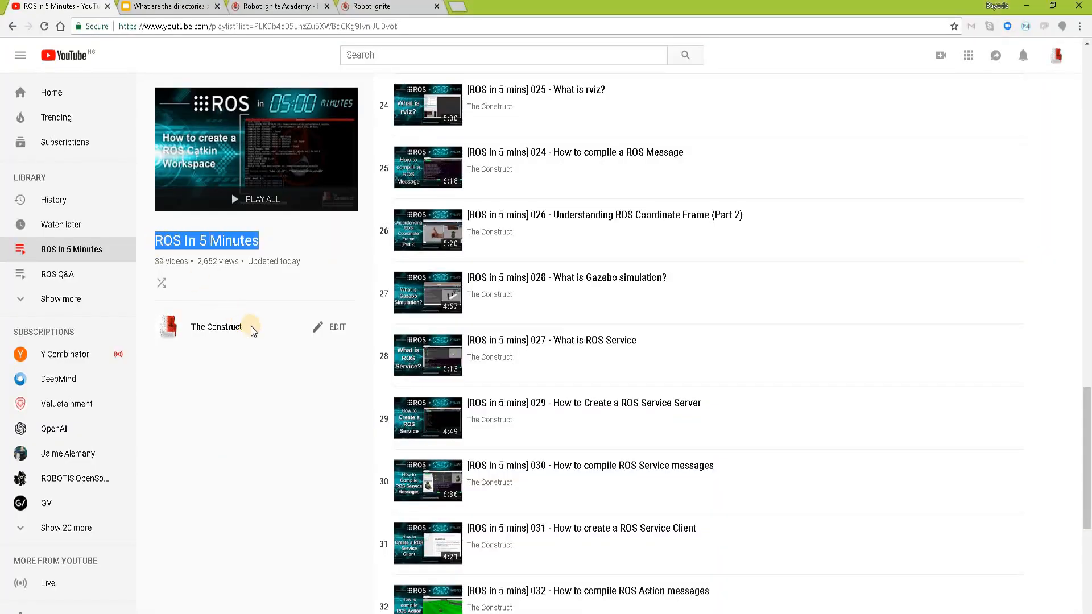
- Highlight the ROS directories question on the slide
scroll("down", 3)
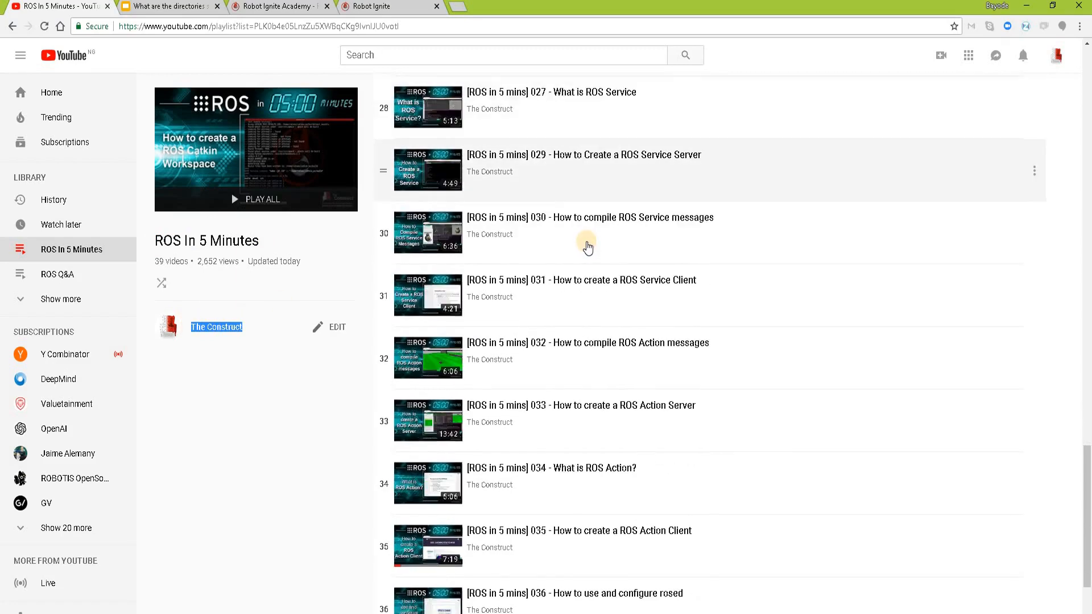
scroll("down", 3)
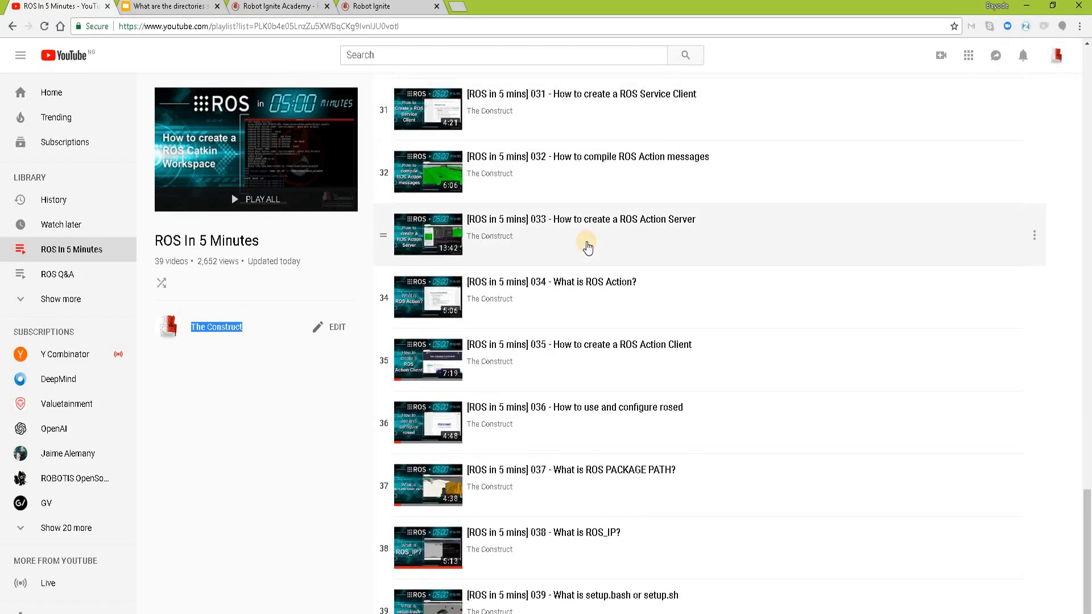
left_click(168, 6)
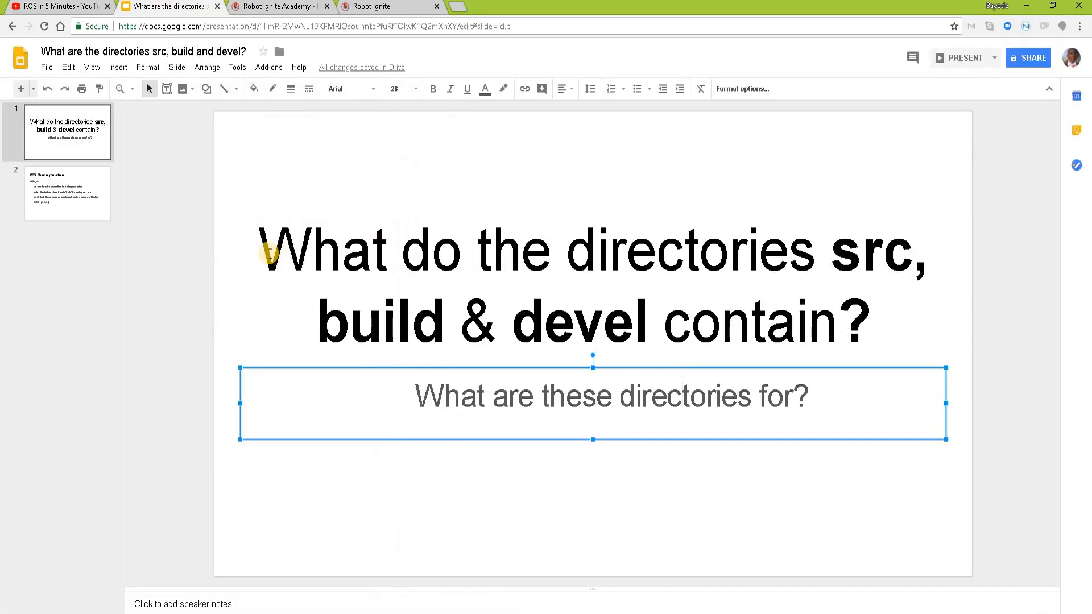
left_click_drag(265, 250, 801, 250)
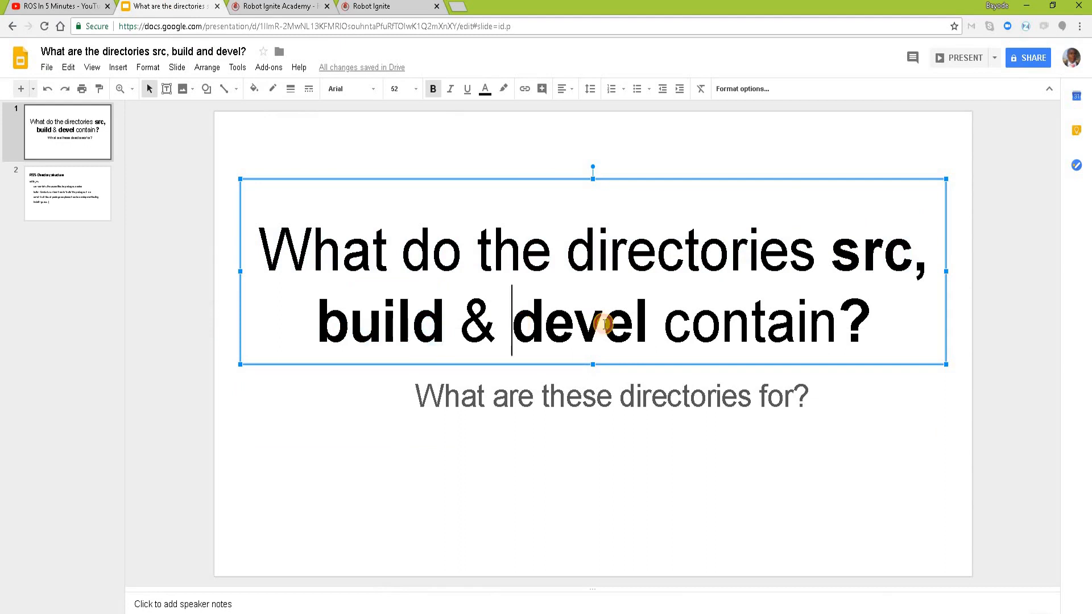
double_click(578, 321)
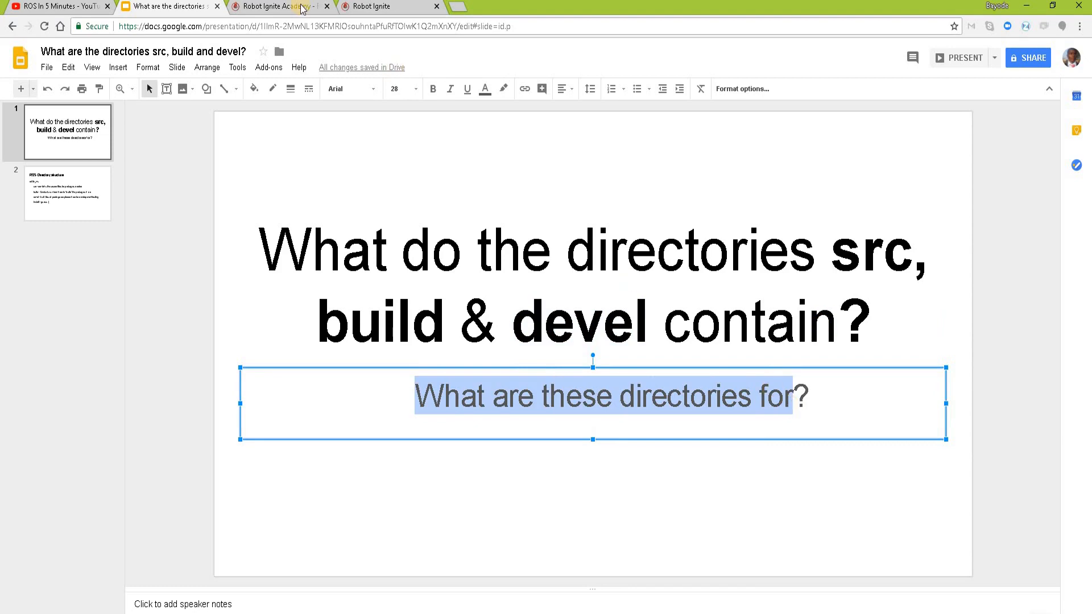
- Browse the Robot Ignite Academy course catalogue, pointing out ROS Basics in 5 Days
left_click(278, 7)
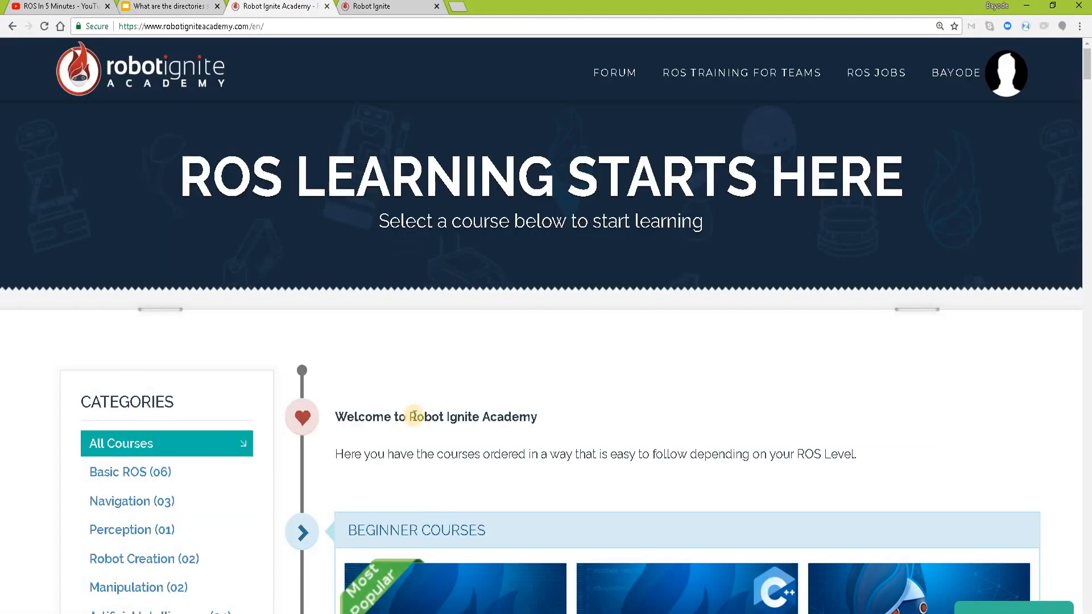
scroll("down", 3)
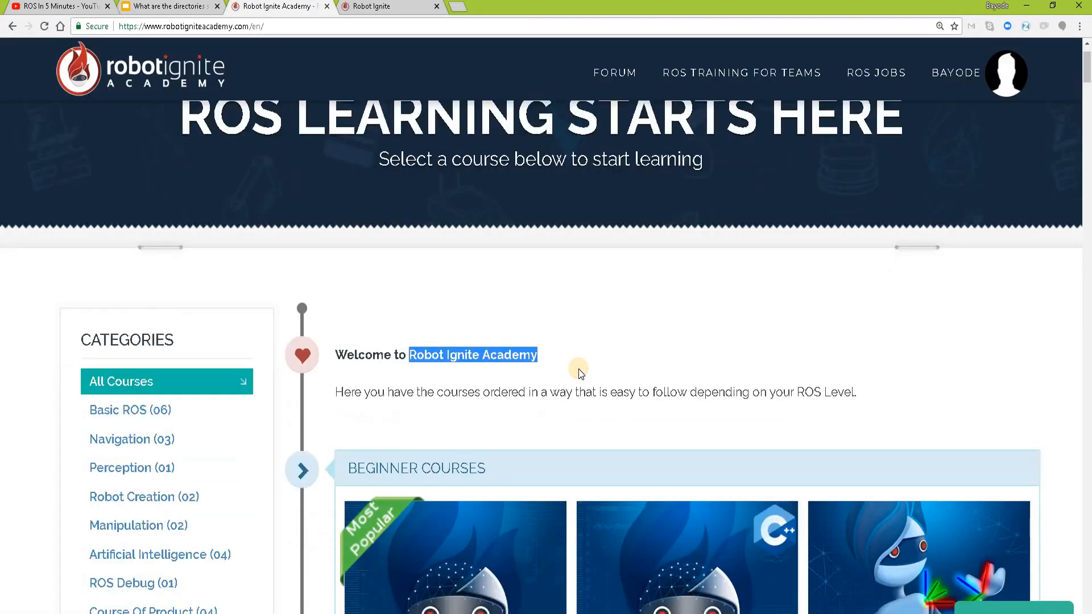
scroll("down", 3)
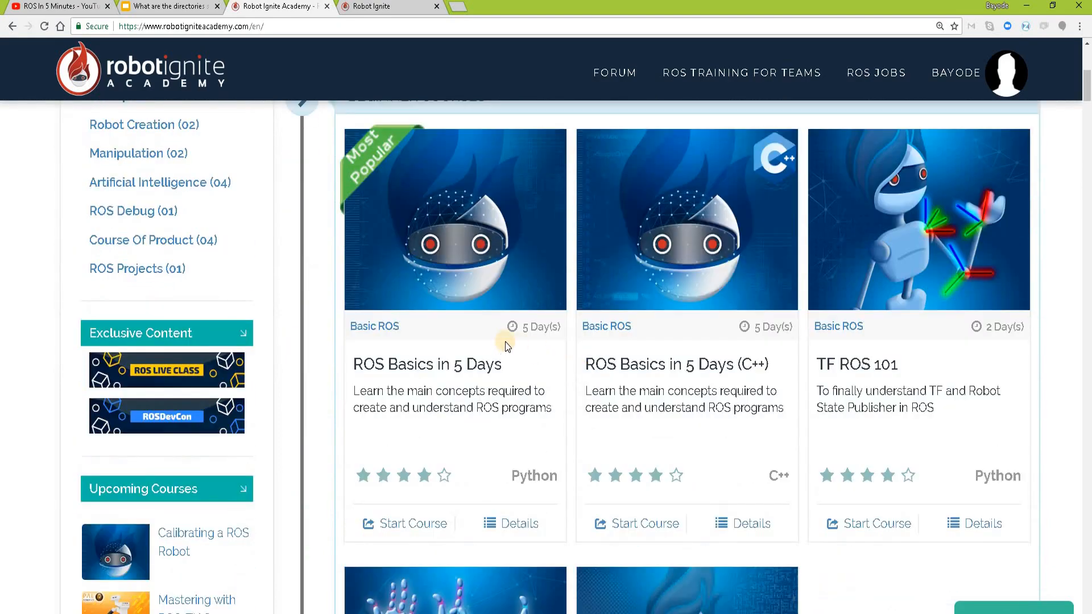
double_click(426, 364)
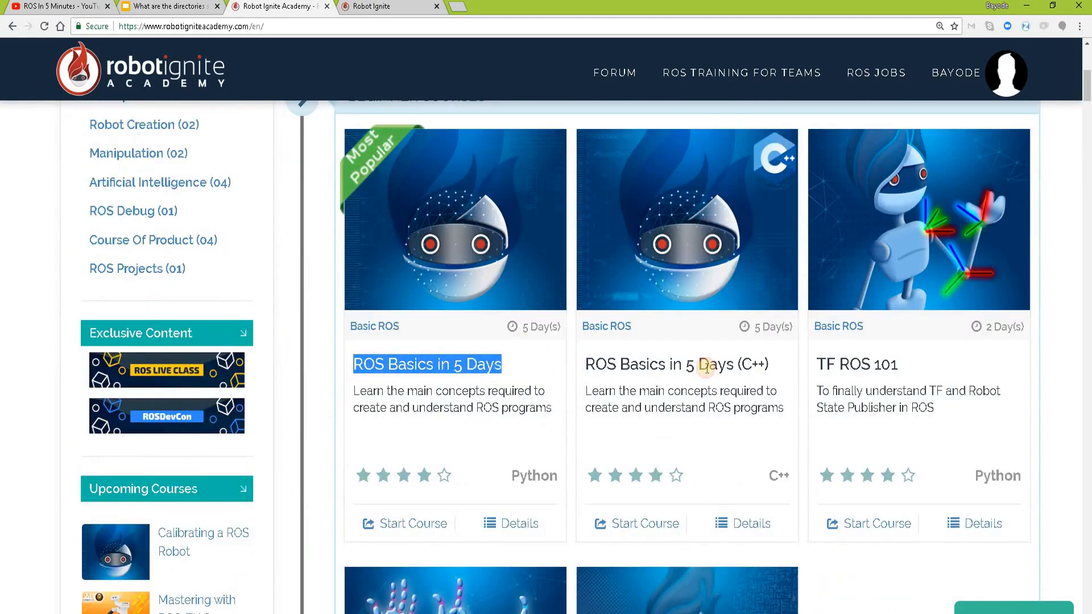
scroll("down", 3)
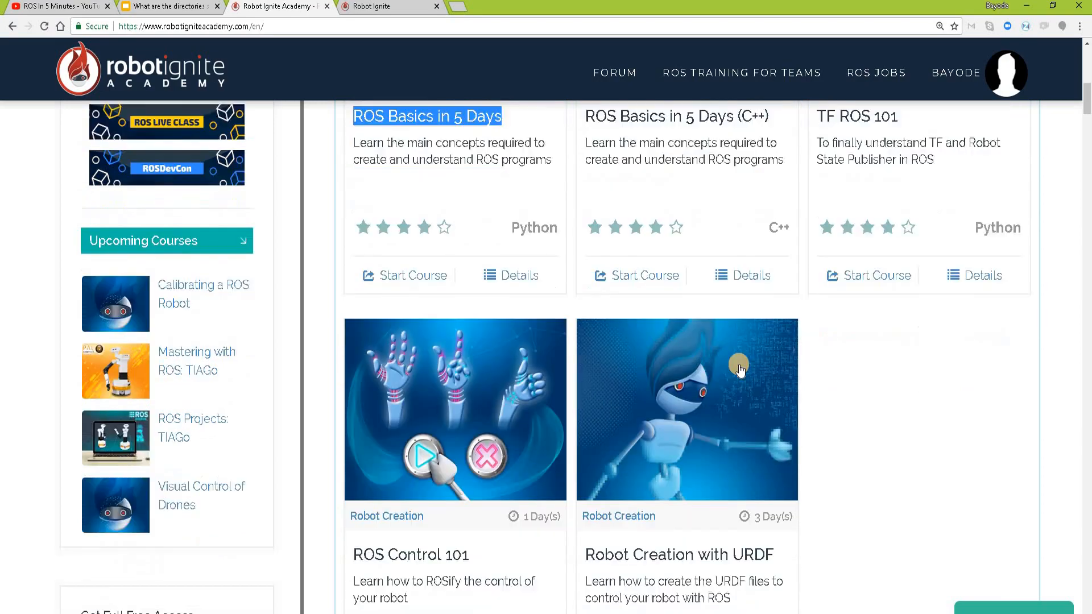
scroll("down", 3)
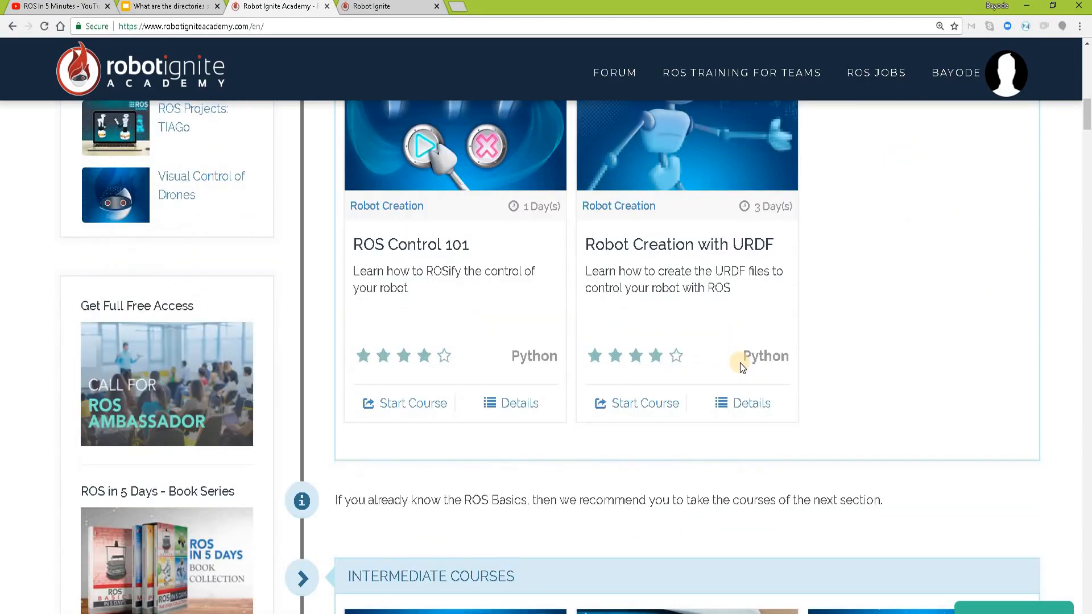
scroll("down", 3)
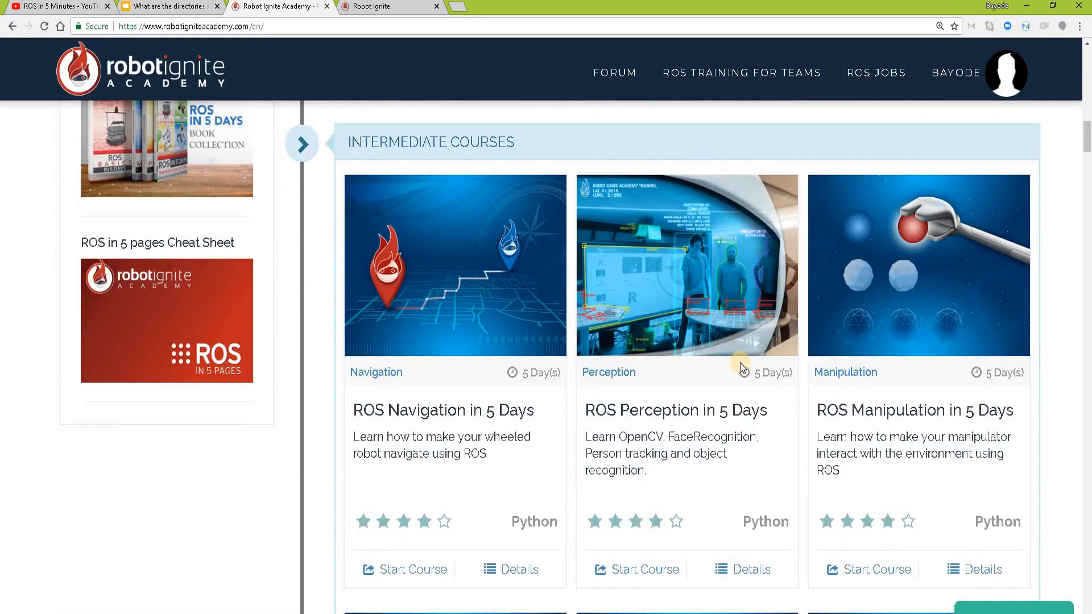
scroll("down", 3)
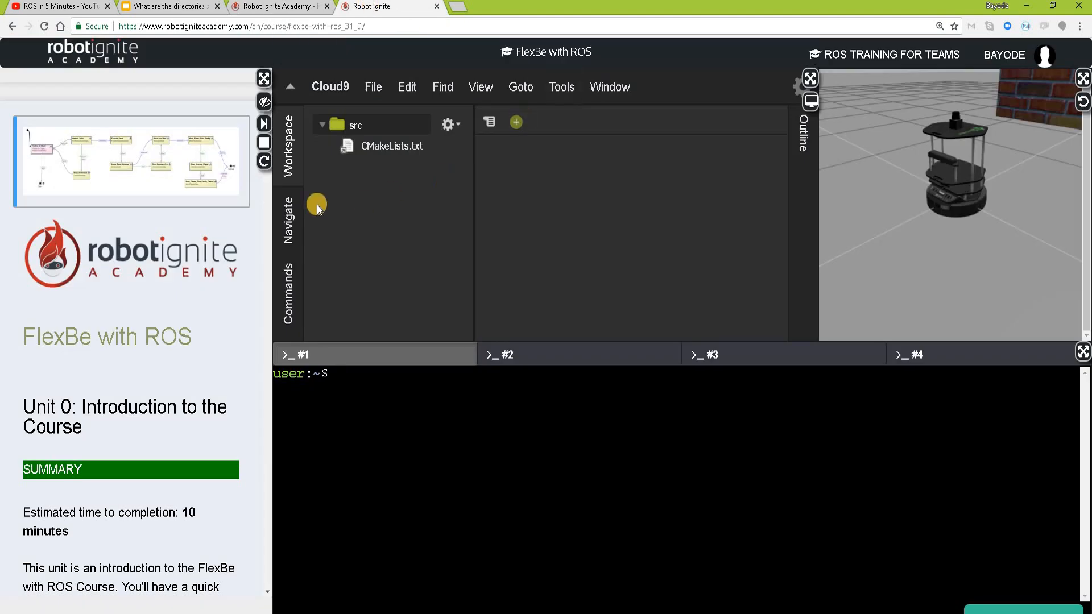
mouse_move(341, 374)
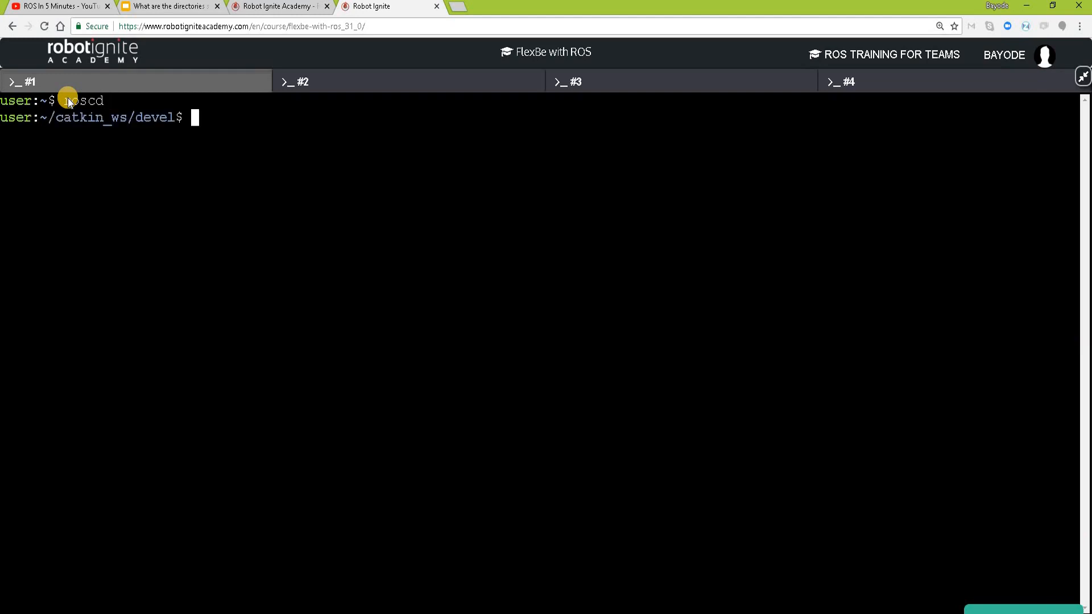
- Move up to ~/catkin_ws and list its build, devel and src contents before committing
type("cd ..")
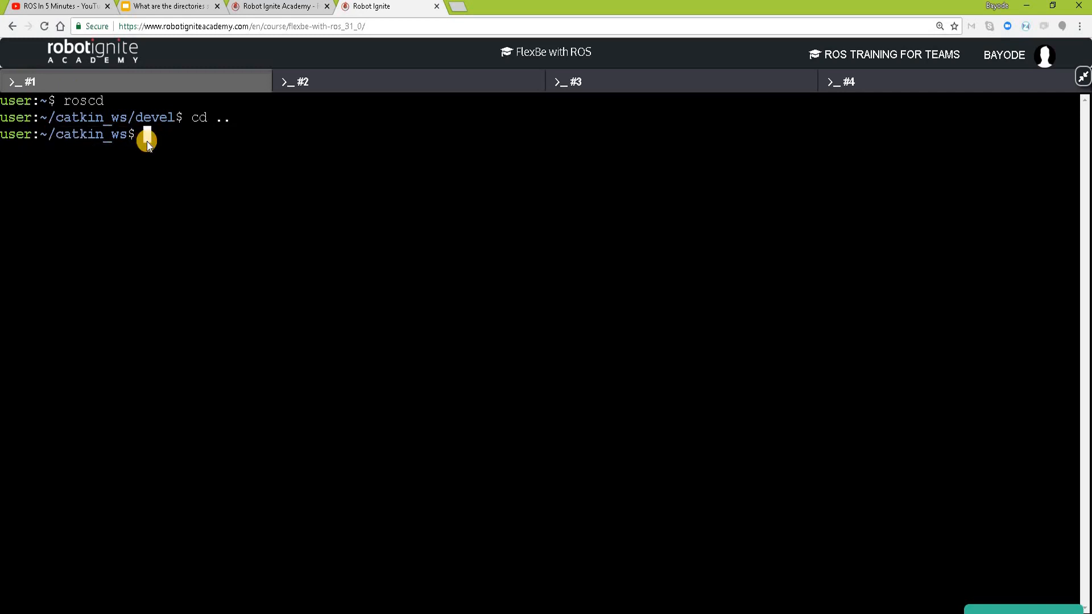
type("ll")
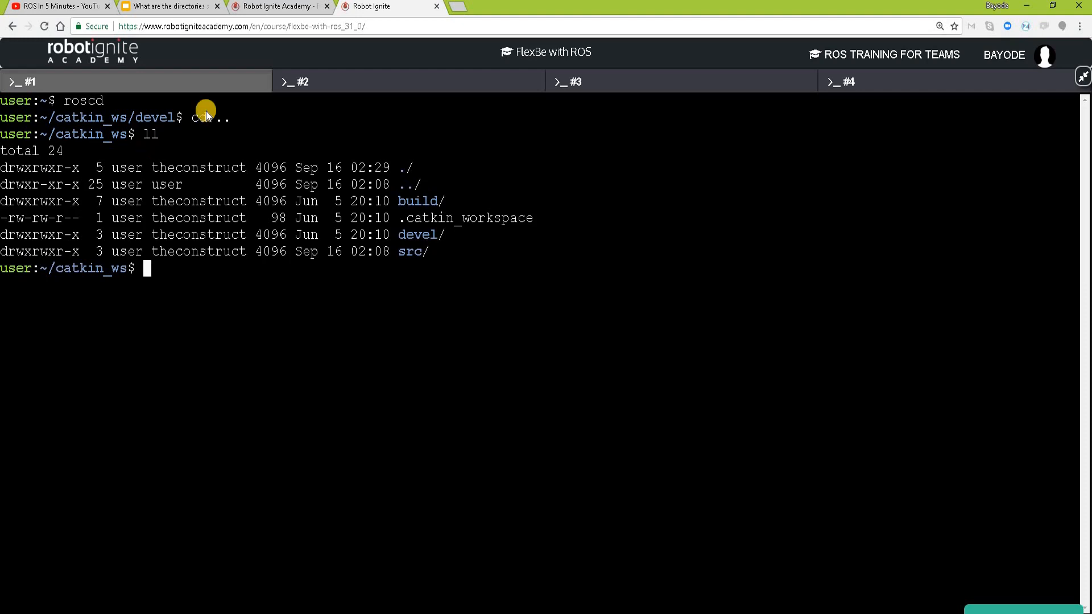
mouse_move(399, 251)
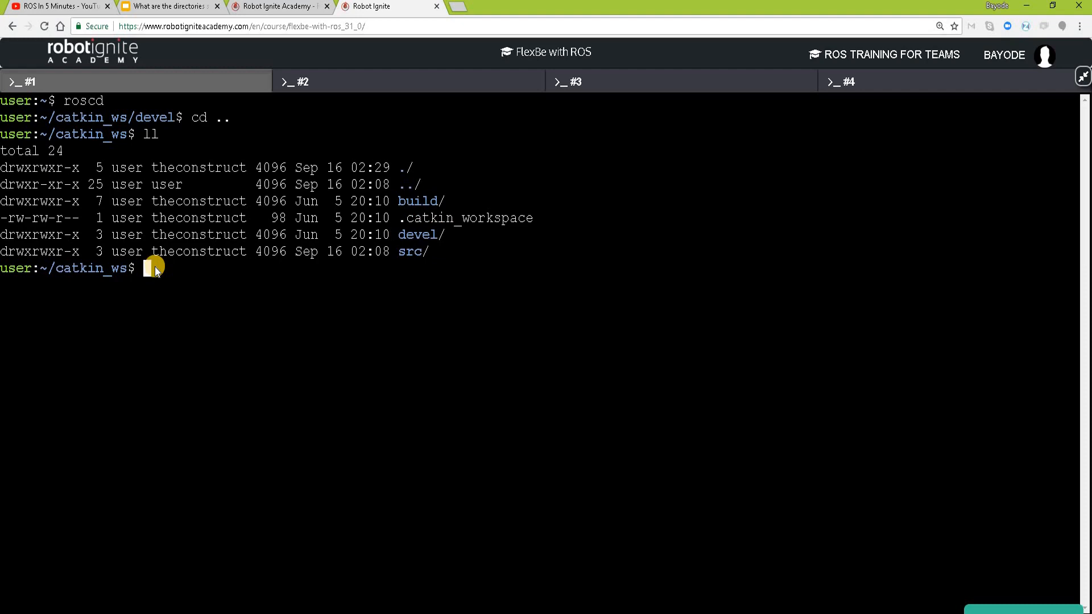
type("cat i")
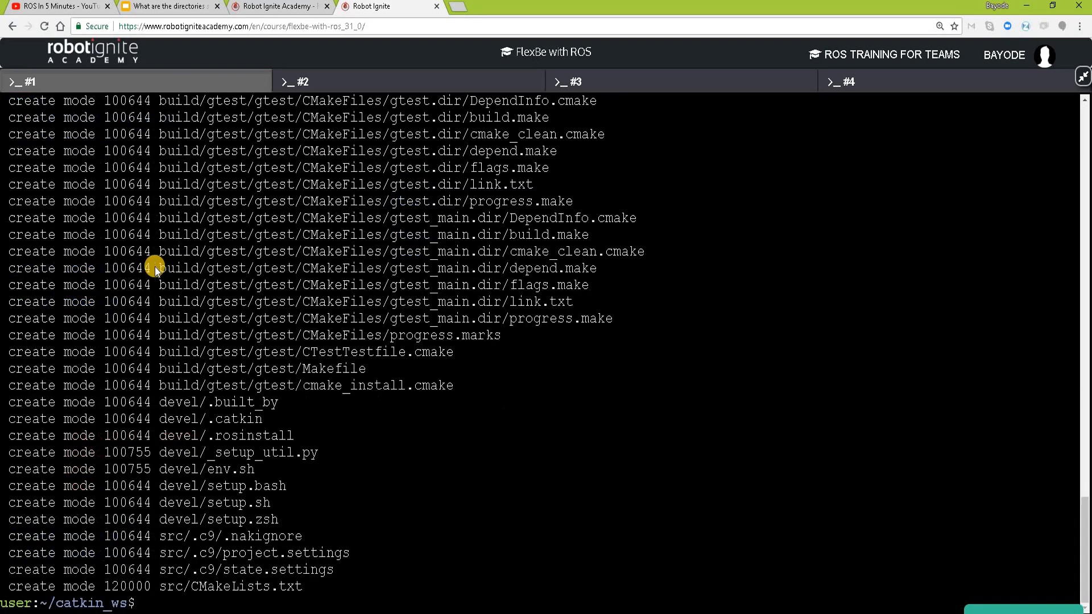
- Check git status, then run catkin_create_pkg ros_dir_demo rospy inside src
type("git stat")
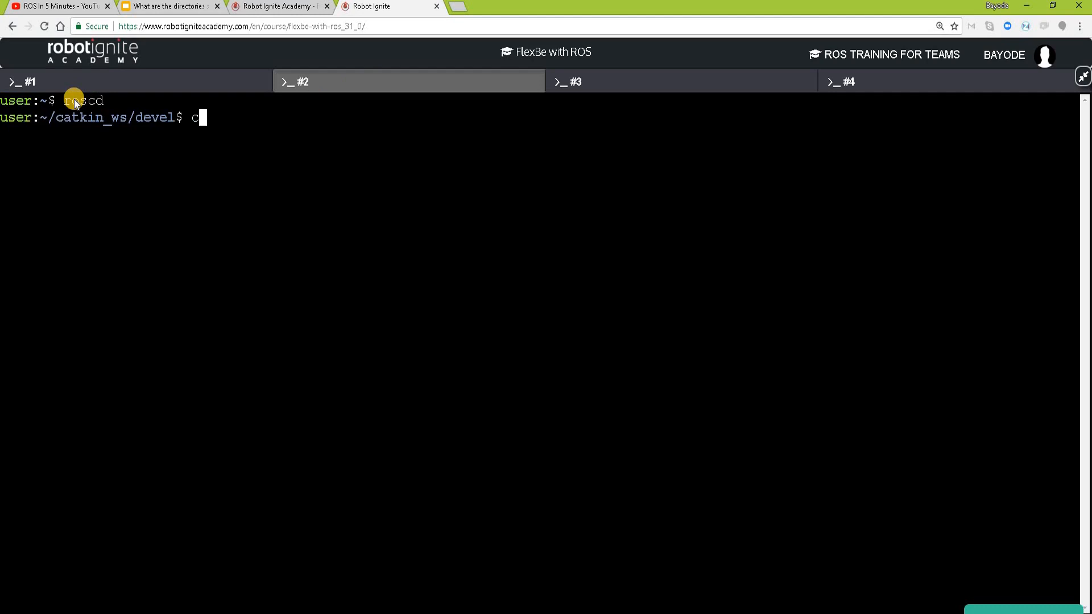
type("d ../sr")
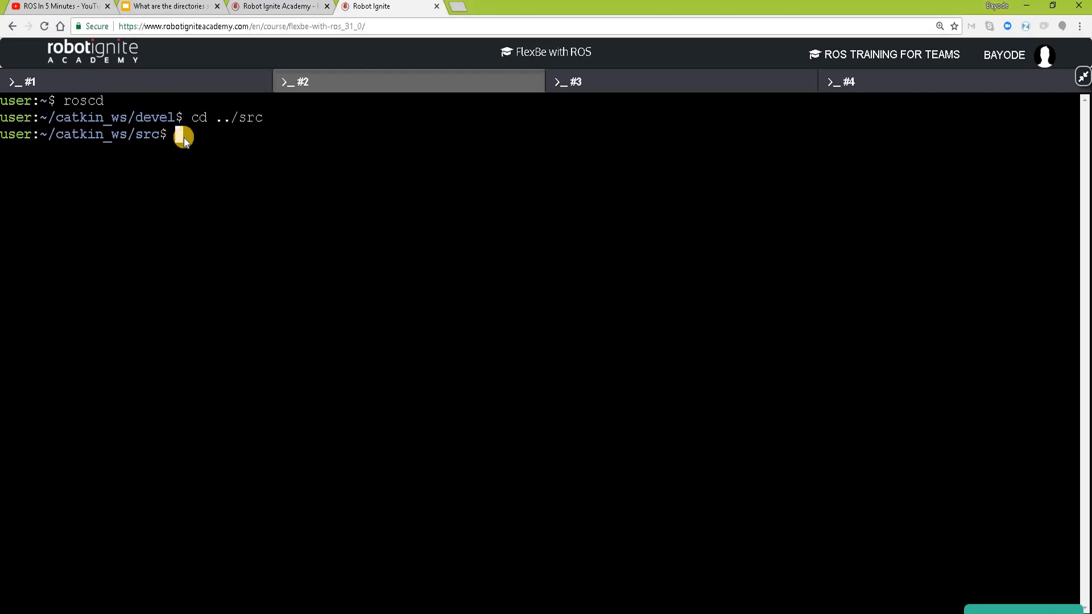
type("catkin_create_pkg ros")
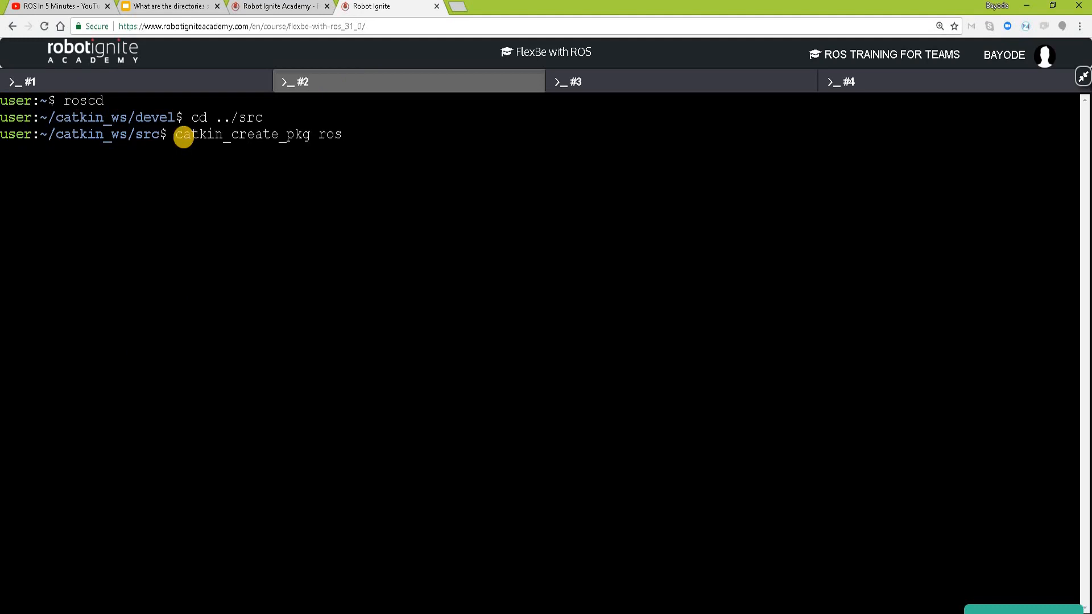
type("_dir_demo")
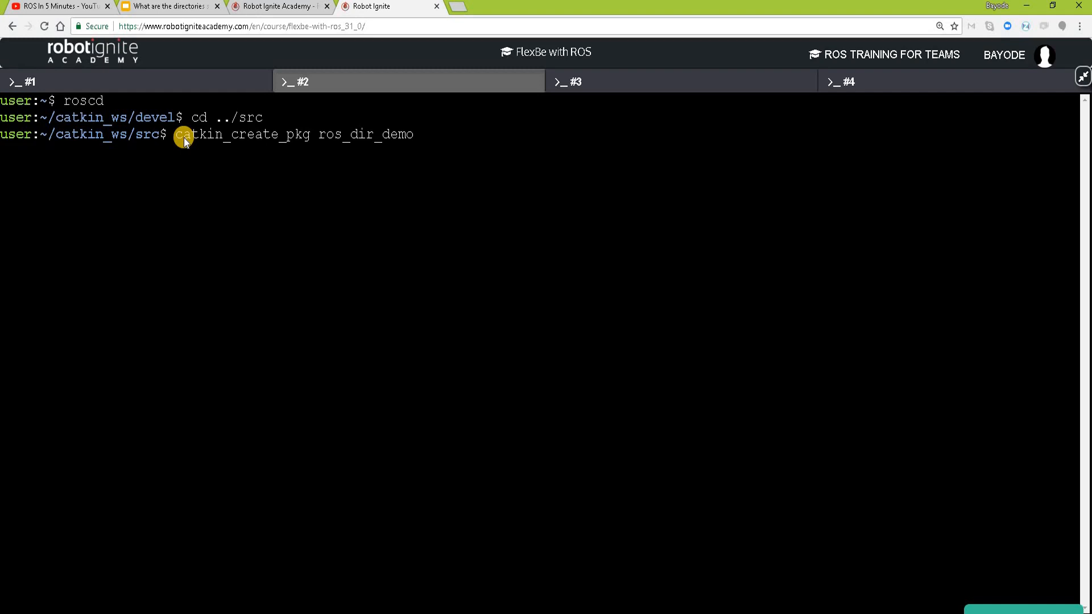
type("rosp")
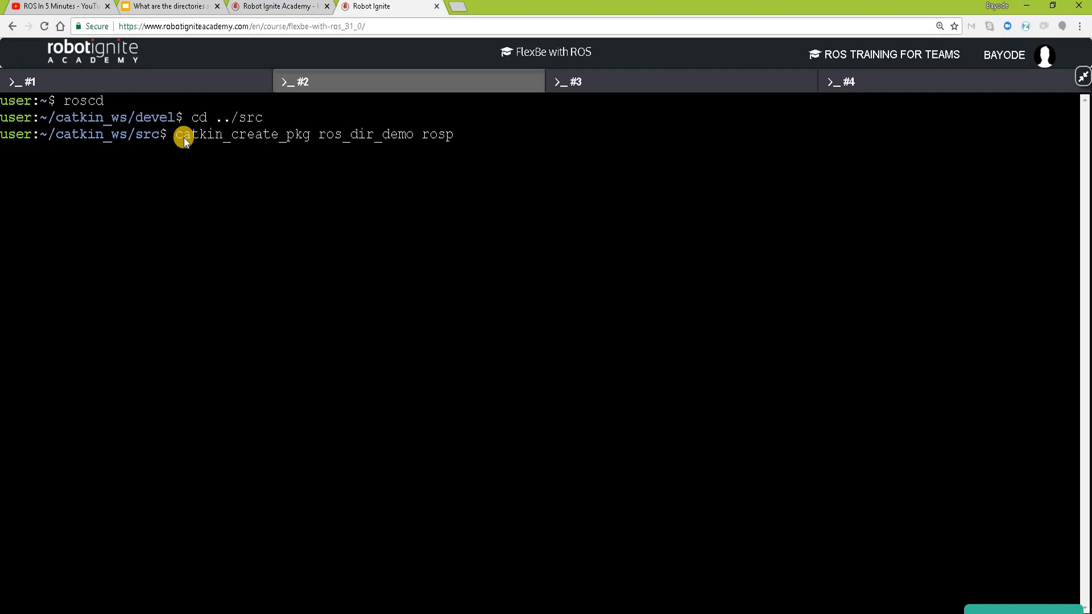
type("y")
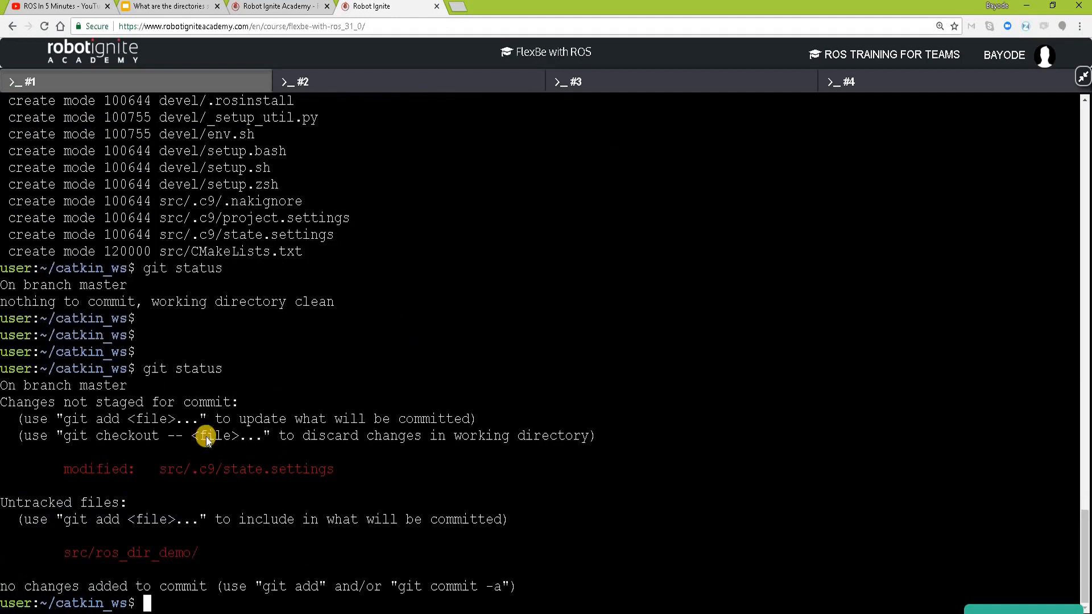
mouse_move(100, 414)
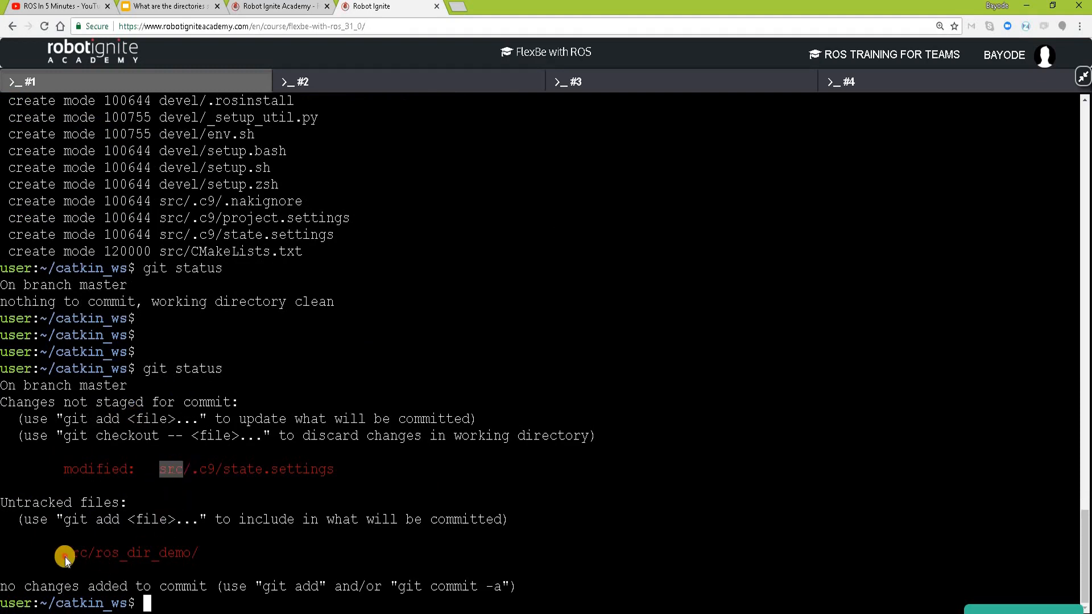
- Point out the untracked ros_dir_demo folder and stage it with git add
left_click_drag(62, 552, 186, 553)
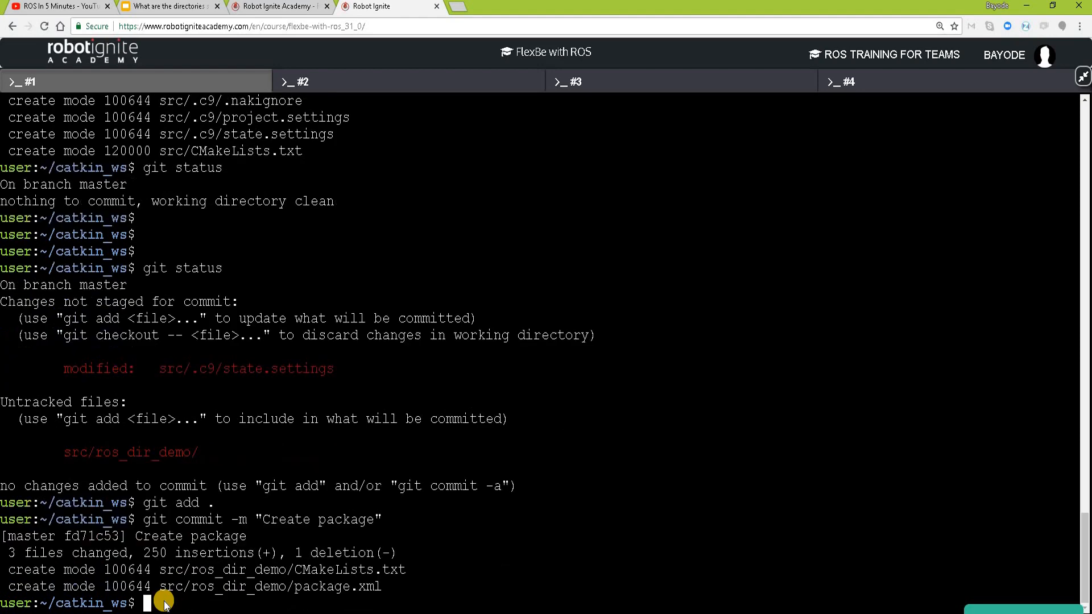
type("git")
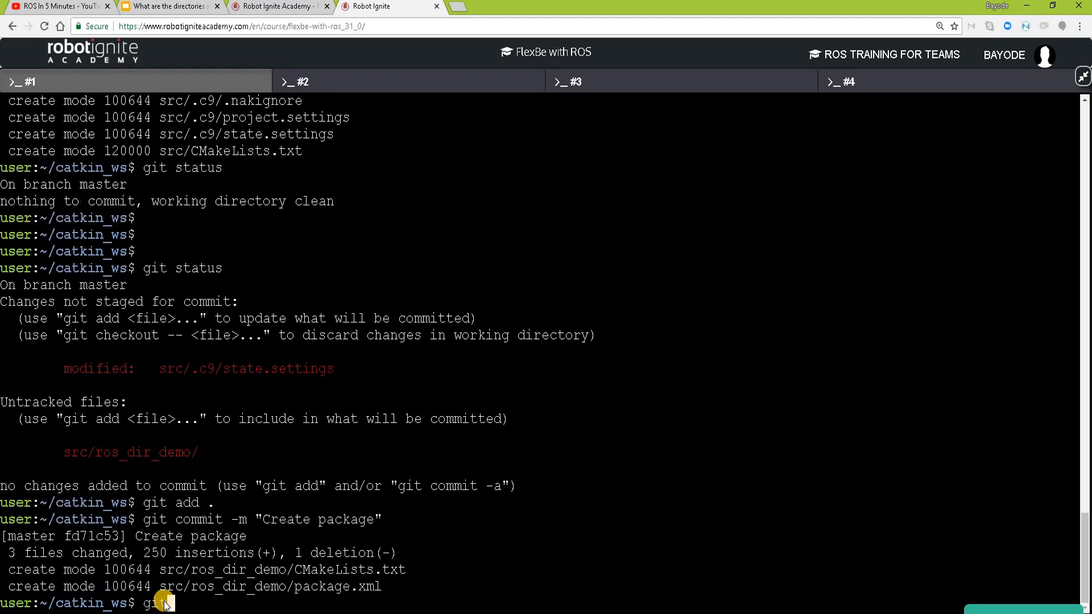
type("add .")
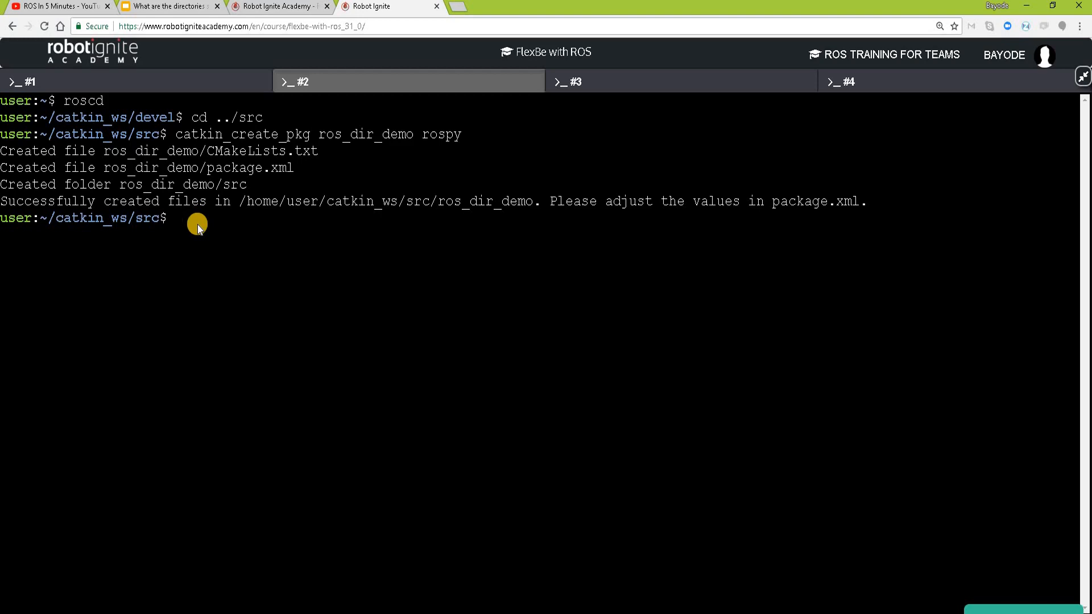
- Return to ~/catkin_ws and run catkin_make to build ros_dir_demo
type("cd ..")
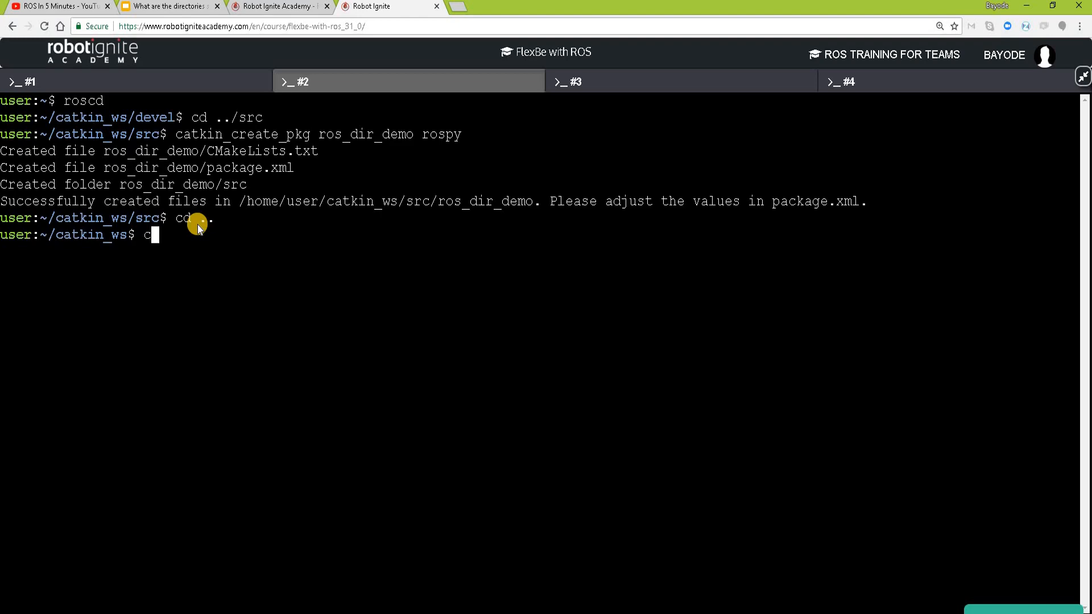
type("atkin_make")
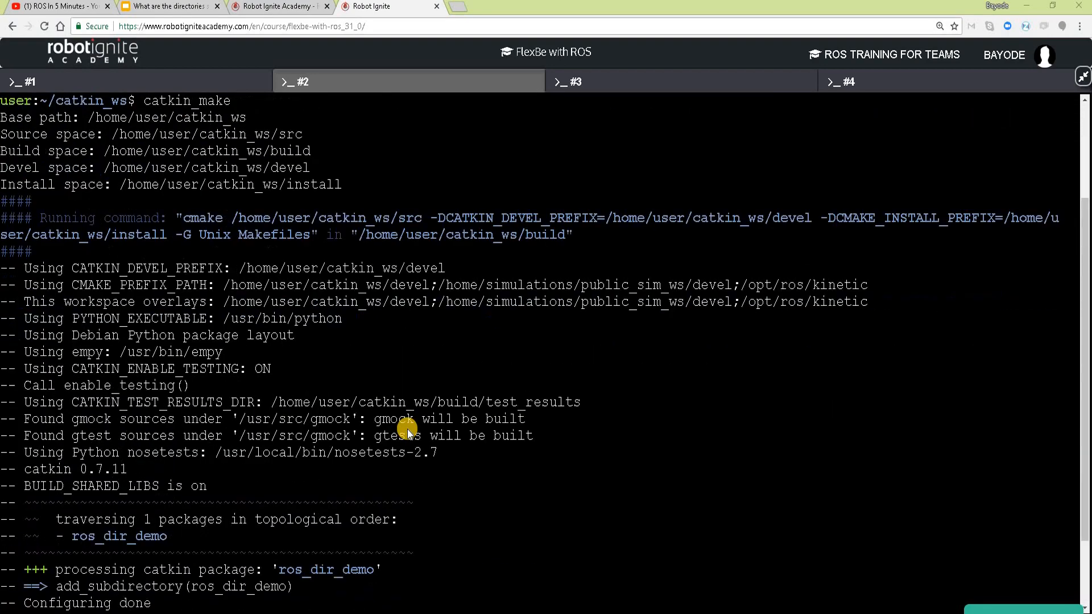
mouse_move(193, 268)
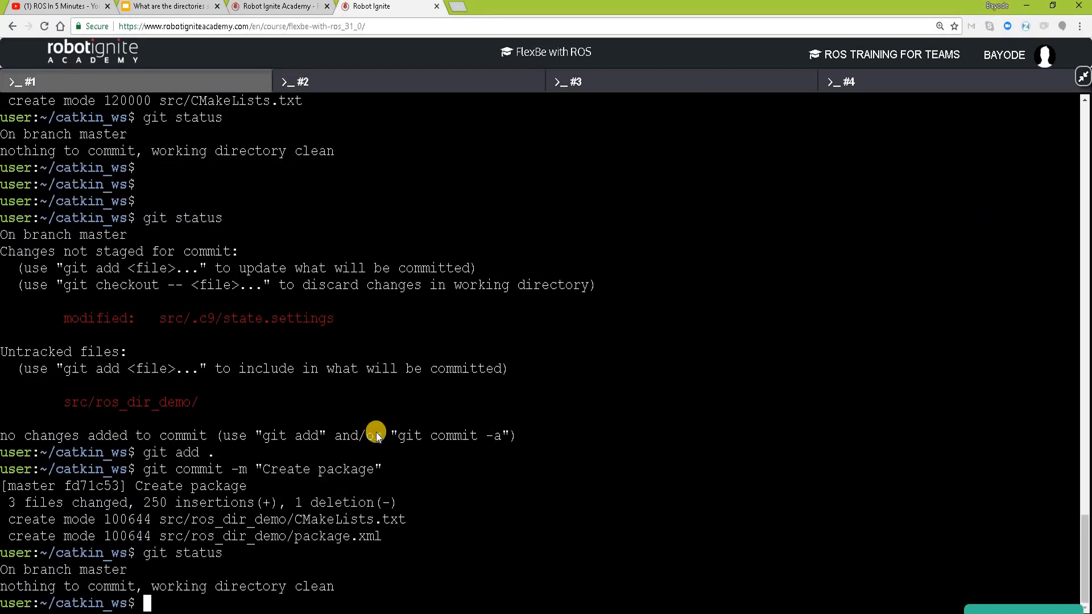
- Scroll the git status listing of modified build files and untracked build/ros_dir_demo, devel/lib, devel/share
scroll("down", 3)
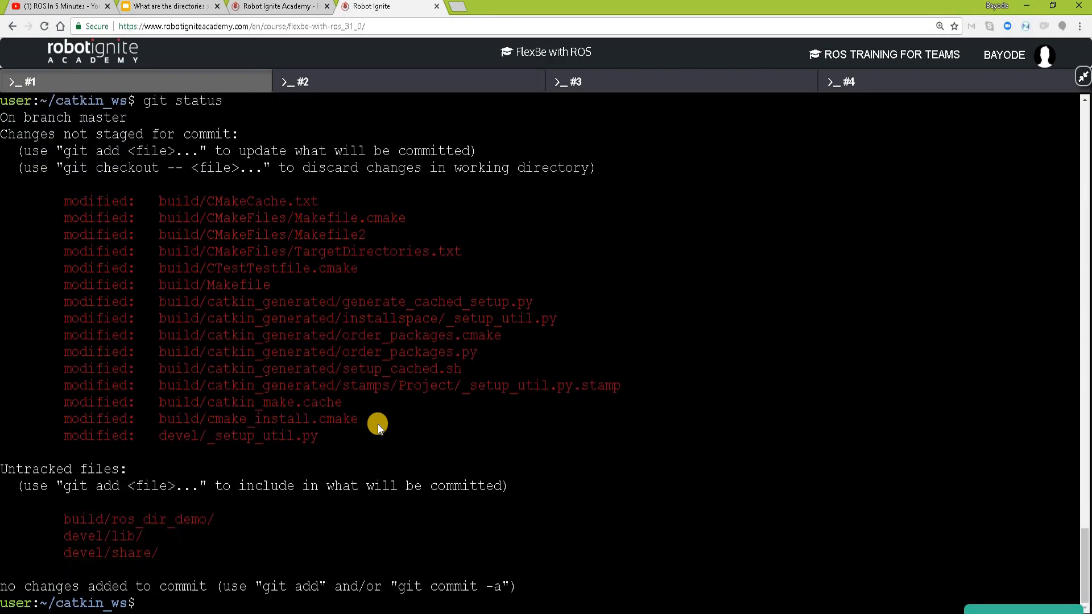
mouse_move(176, 216)
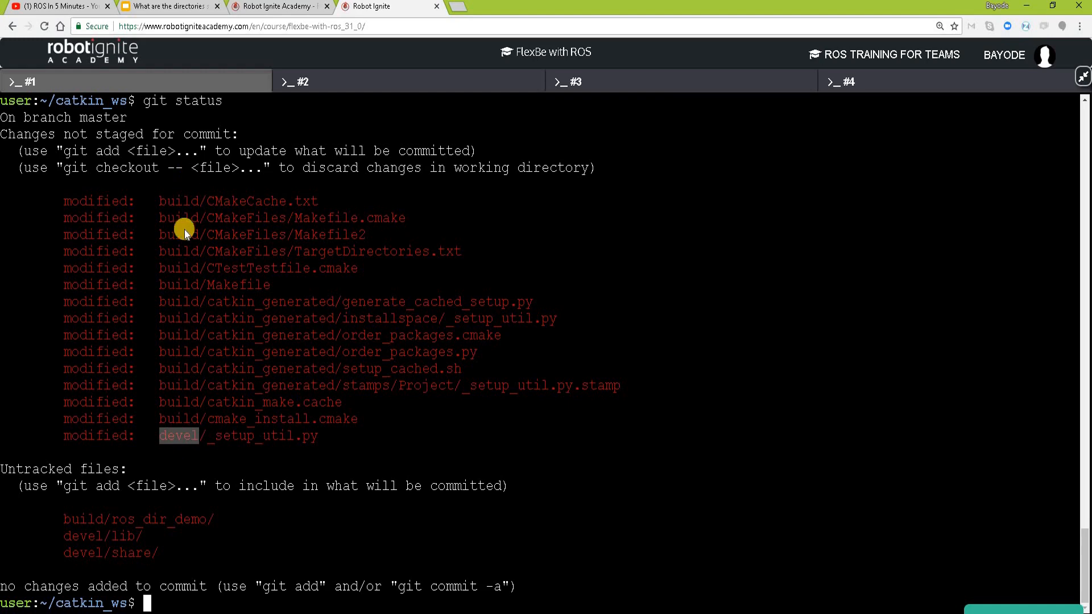
mouse_move(314, 418)
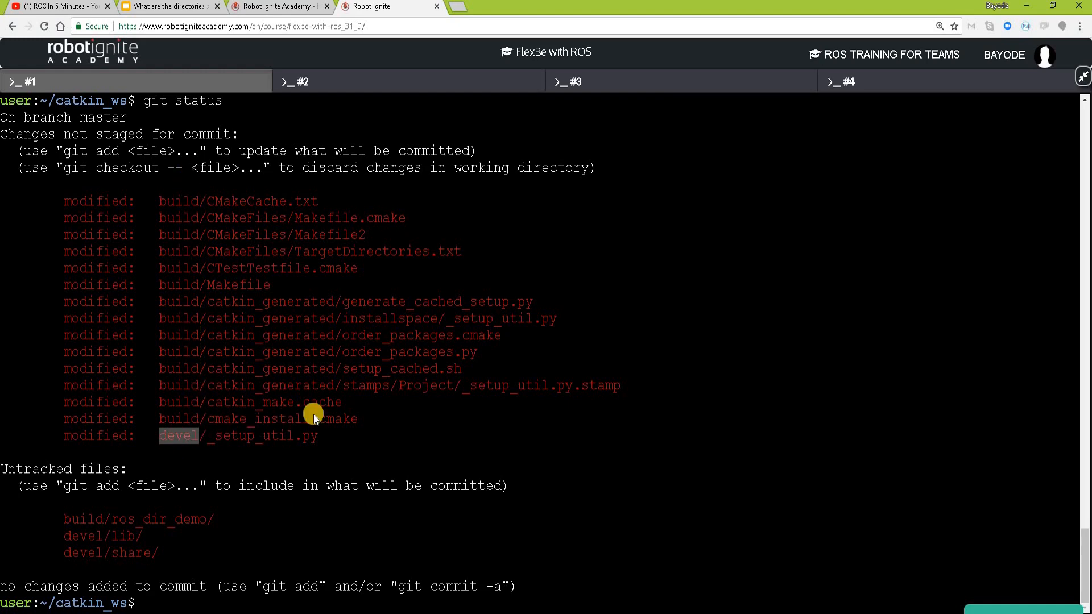
mouse_move(80, 508)
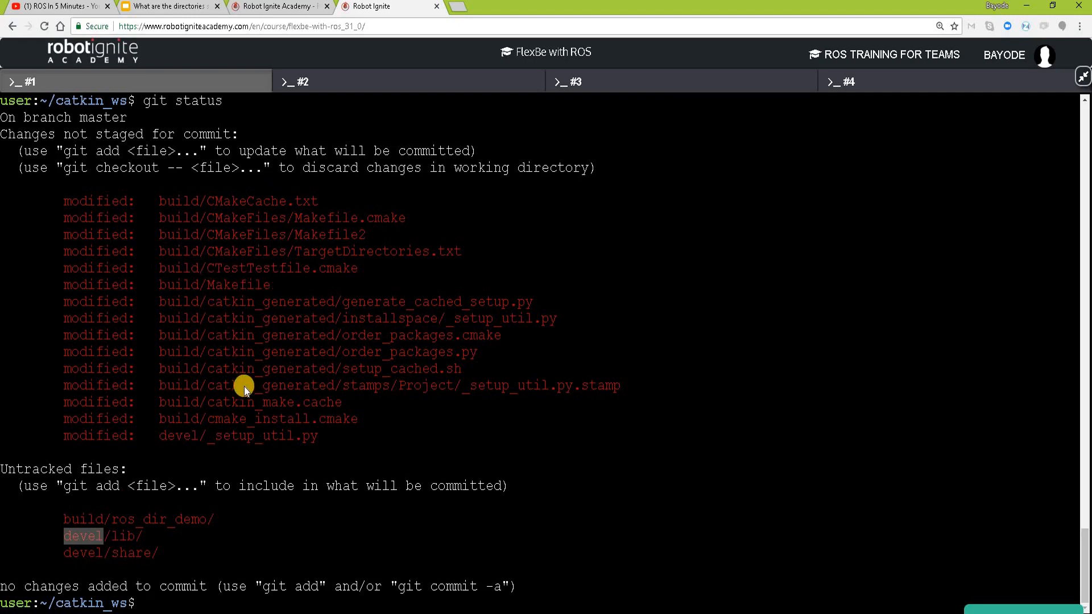
mouse_move(263, 48)
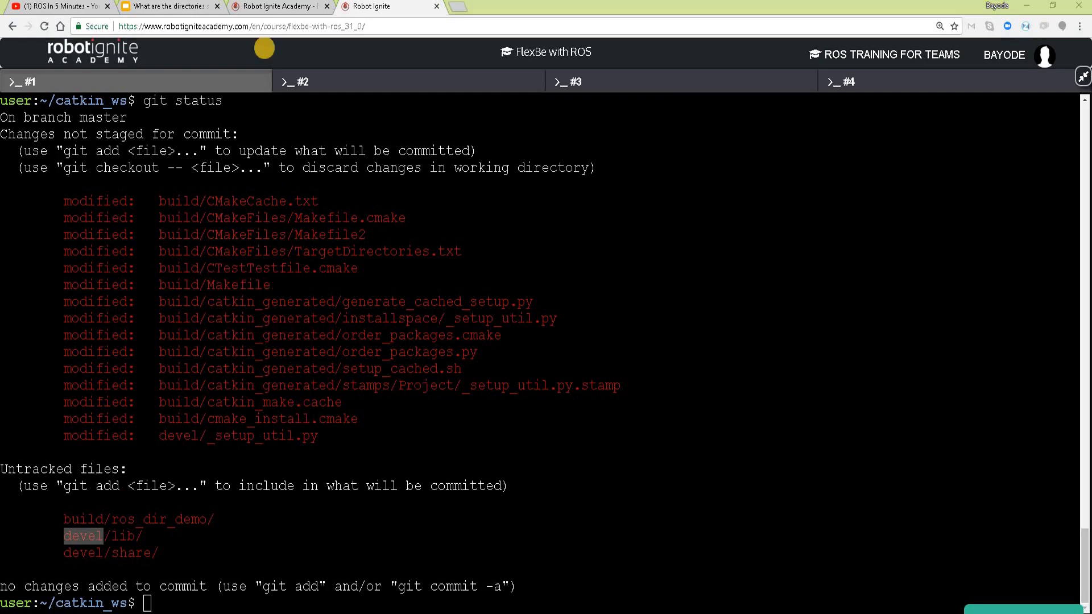
left_click(167, 6)
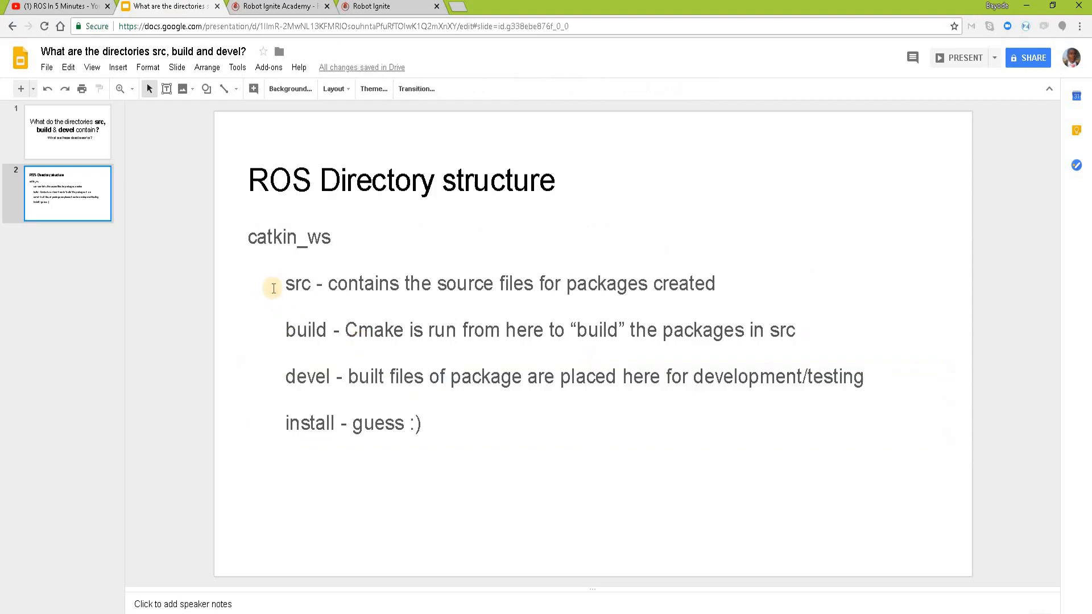
double_click(296, 283)
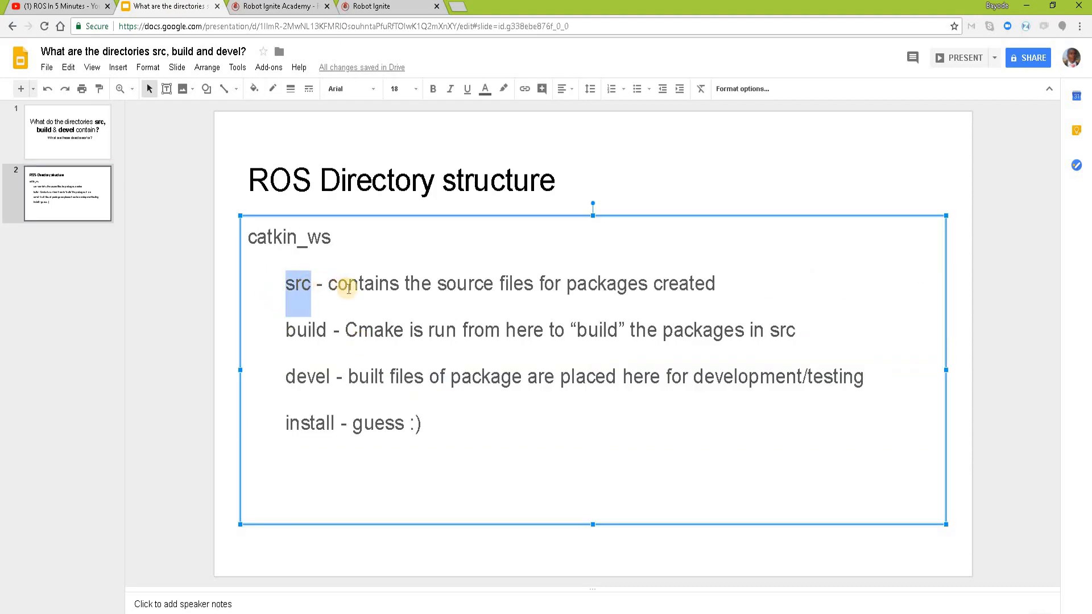
left_click_drag(328, 283, 710, 283)
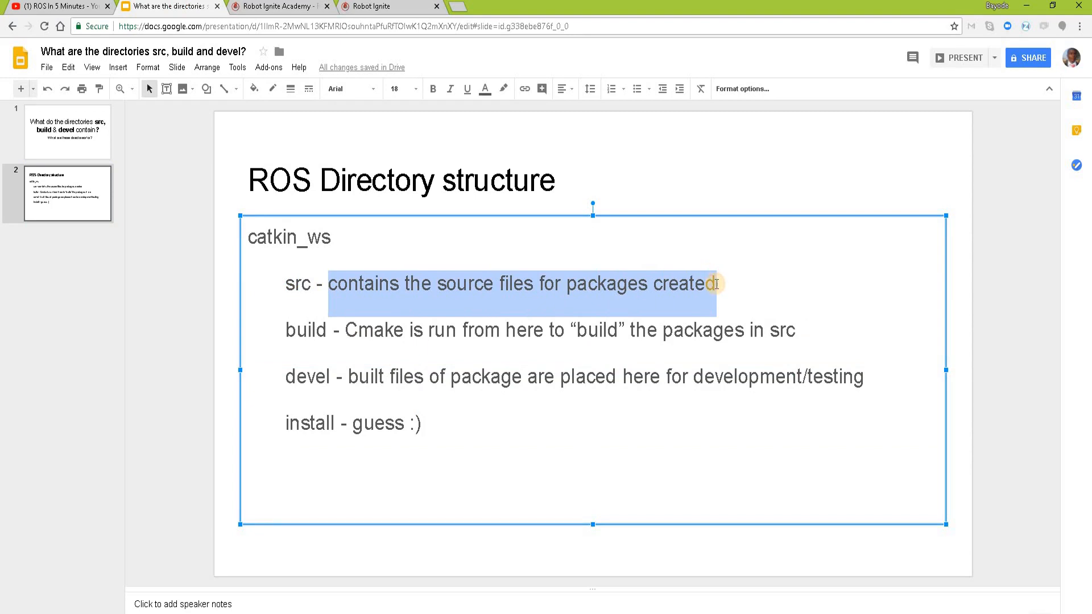
left_click(838, 287)
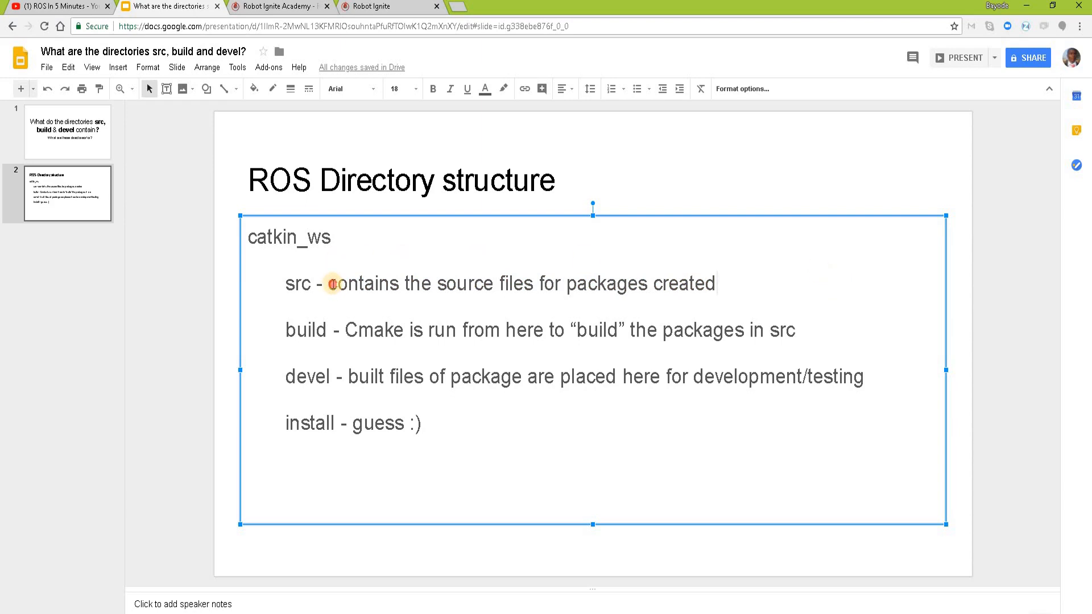
left_click_drag(330, 283, 715, 284)
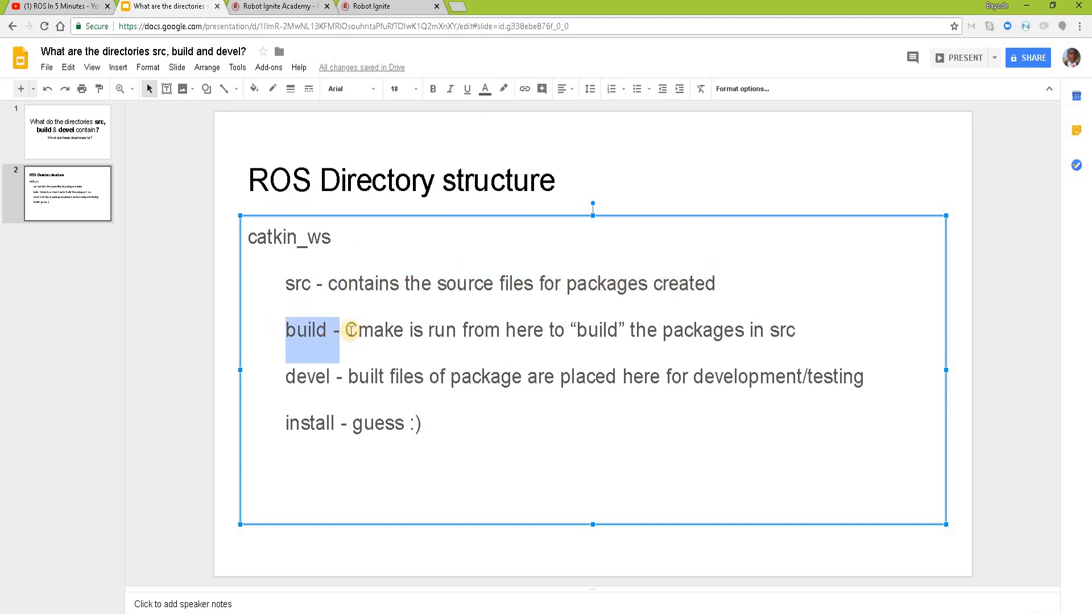
left_click_drag(351, 330, 710, 330)
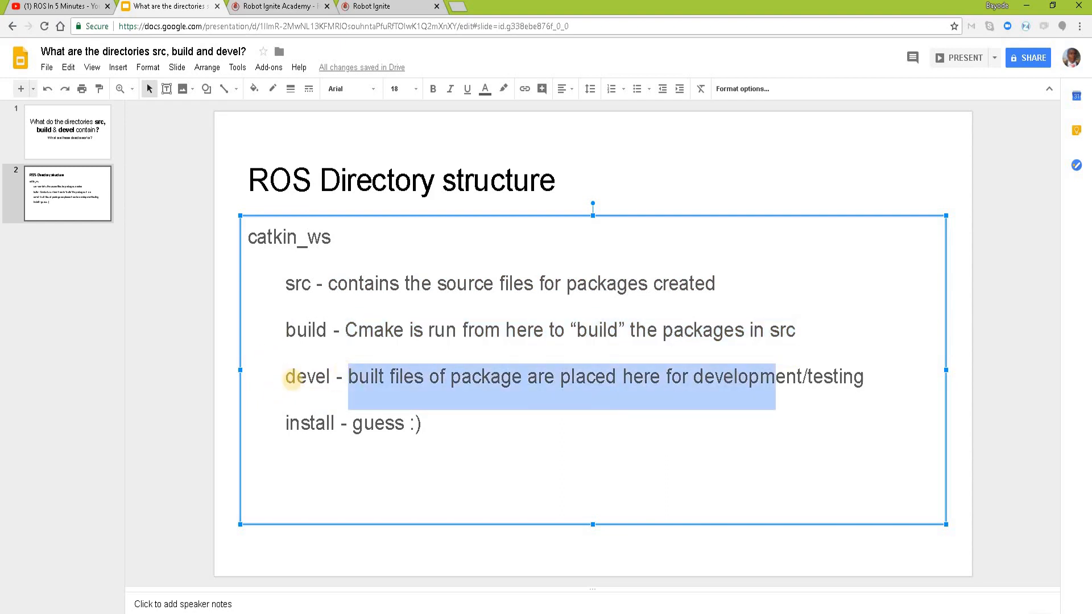
double_click(305, 377)
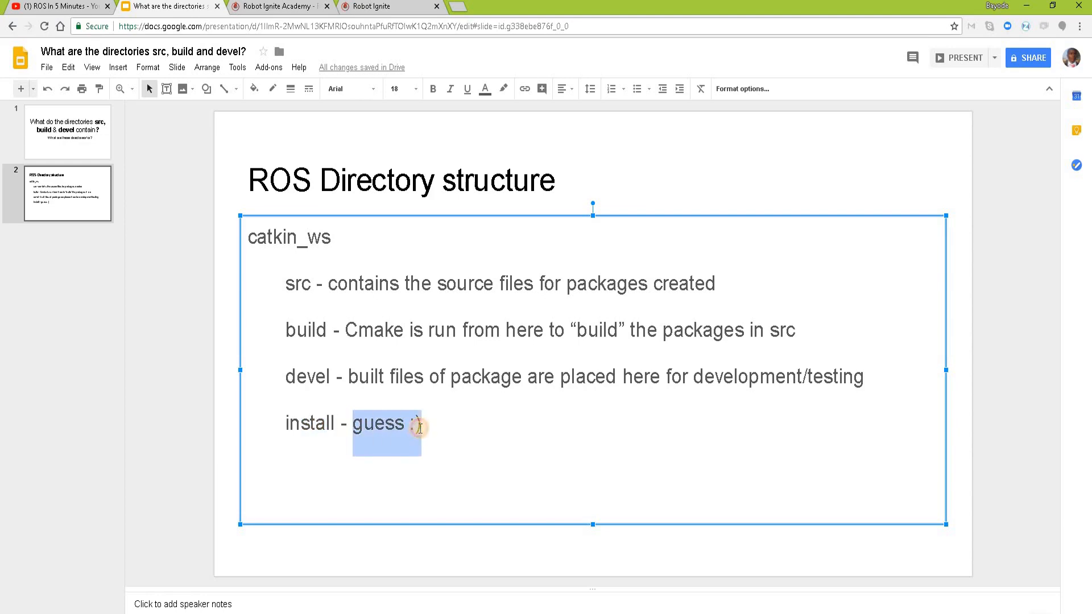
left_click(275, 7)
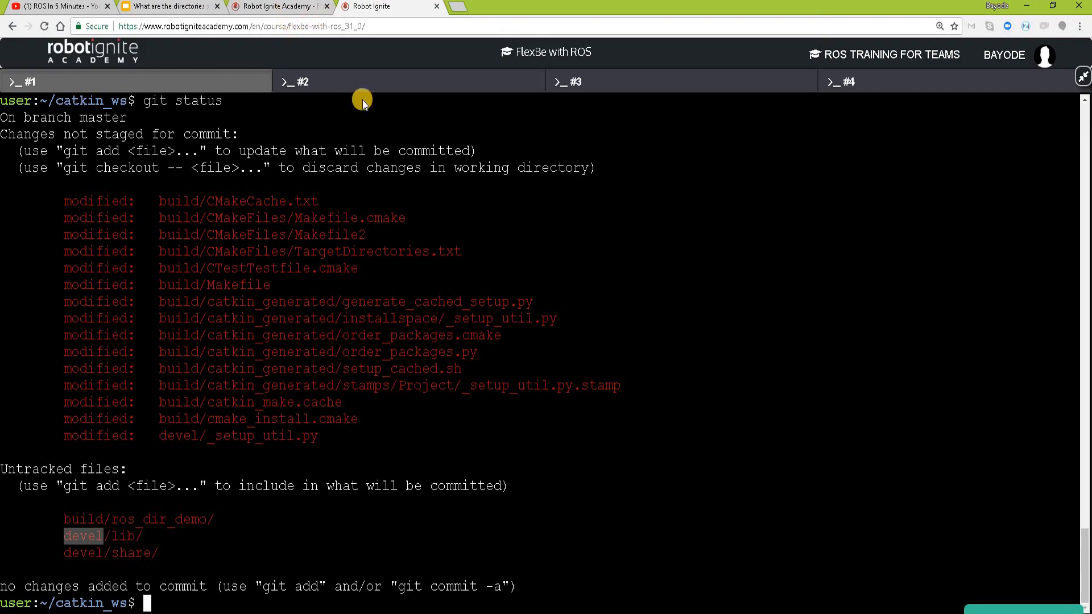
- Enter catkin_make install at the prompt and check the install line on the slide
type("catkin_make")
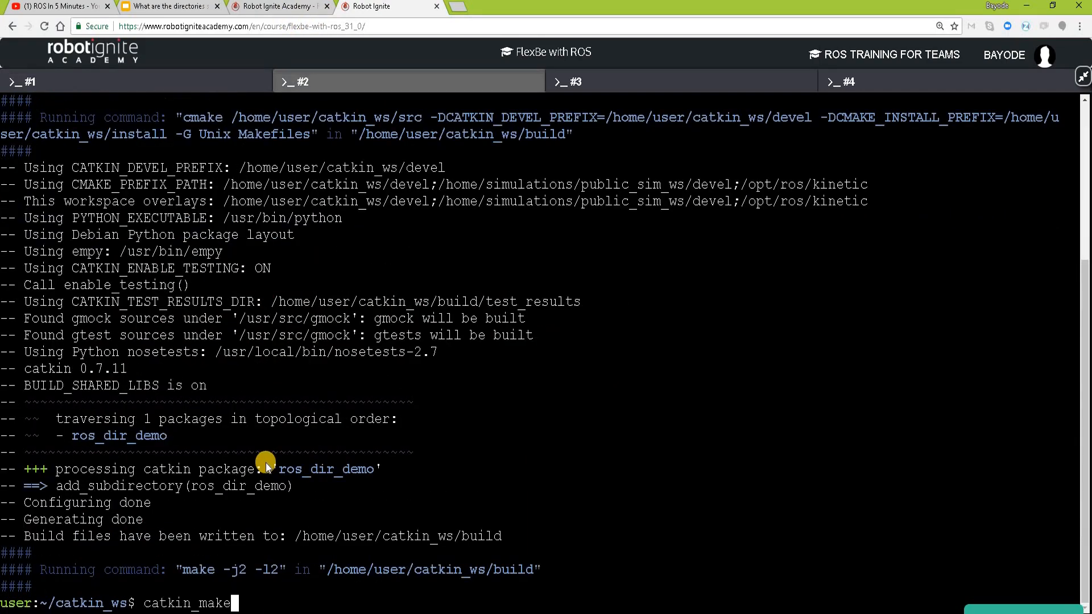
type("install")
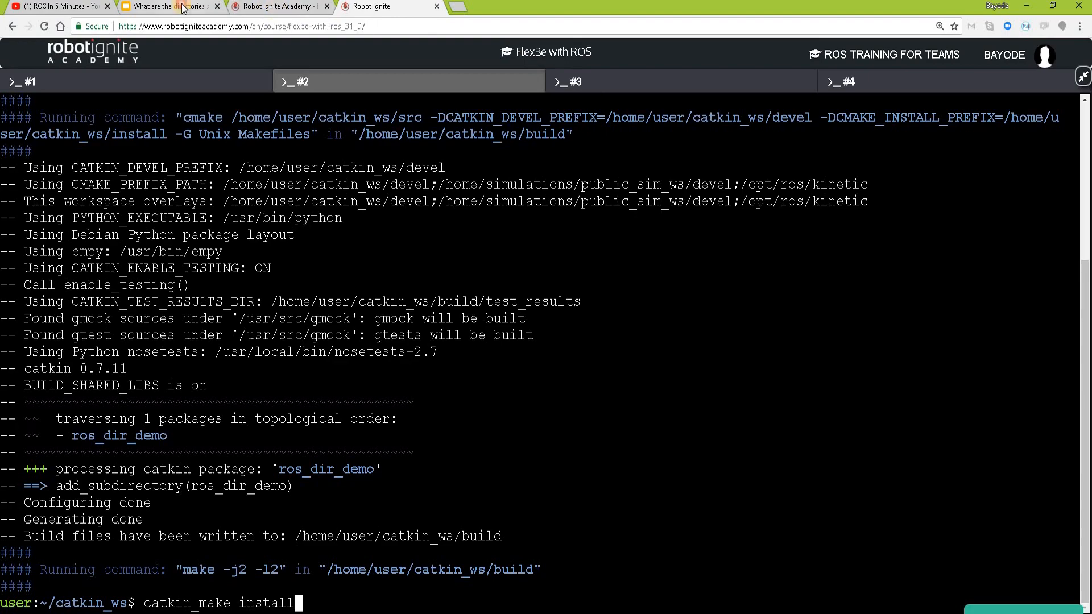
left_click(167, 7)
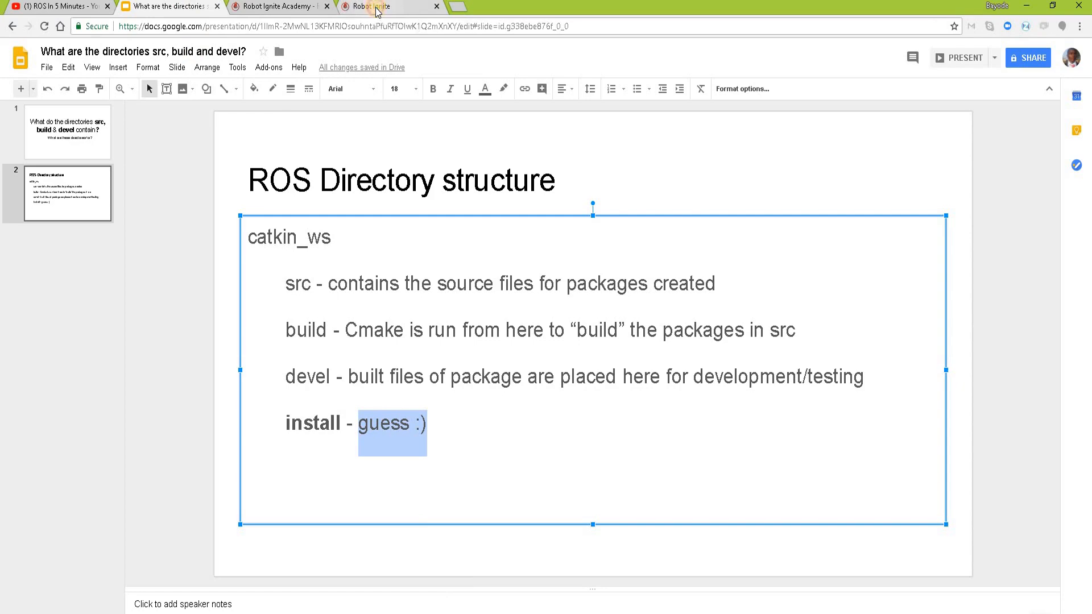
left_click(365, 7)
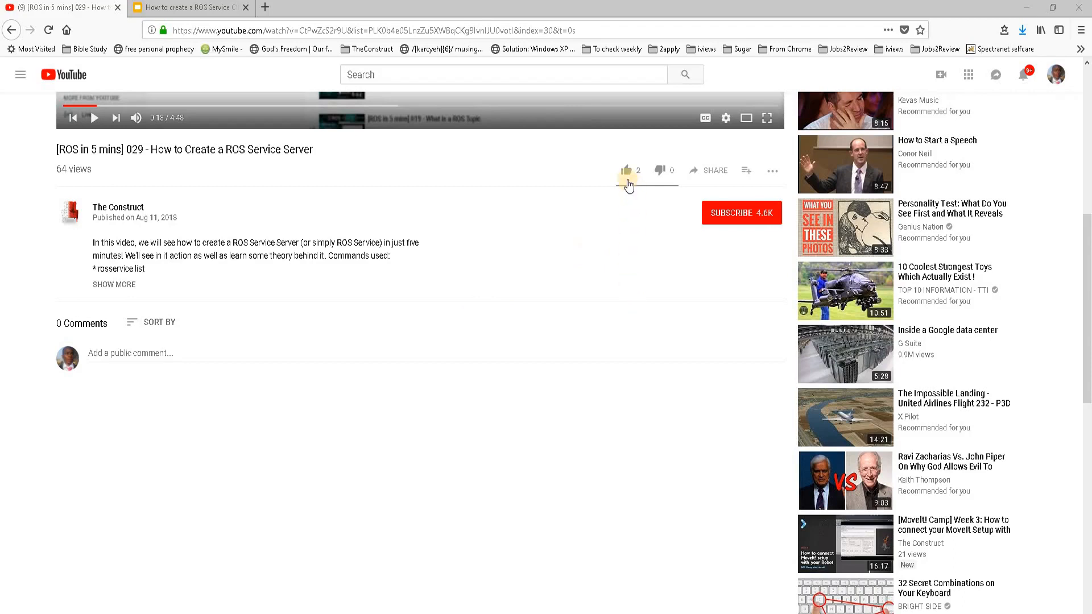
- Like episode 029 and subscribe to The Construct channel
left_click(626, 170)
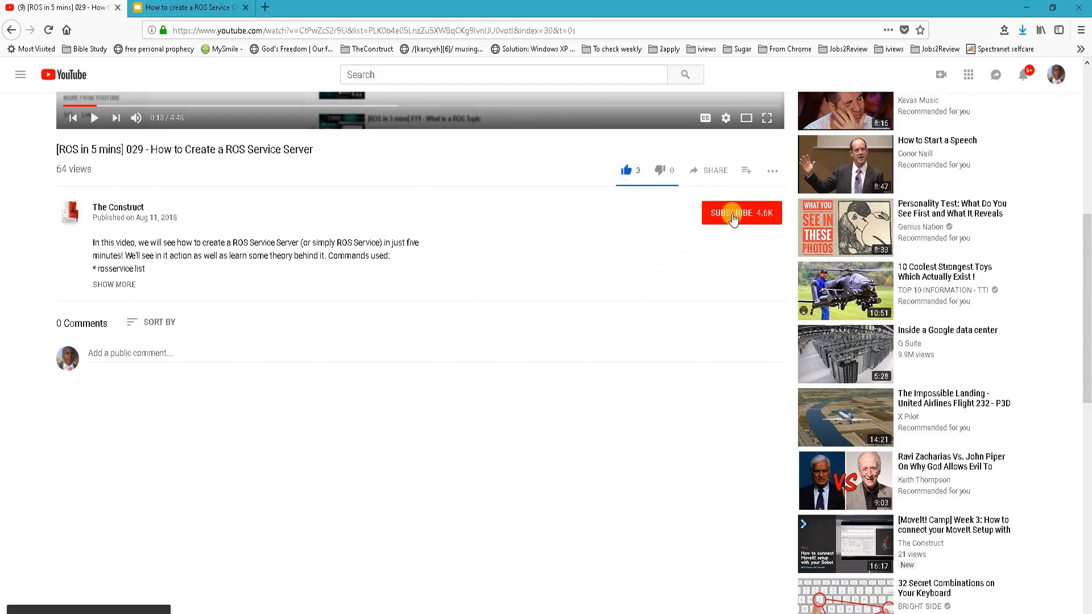
left_click(740, 213)
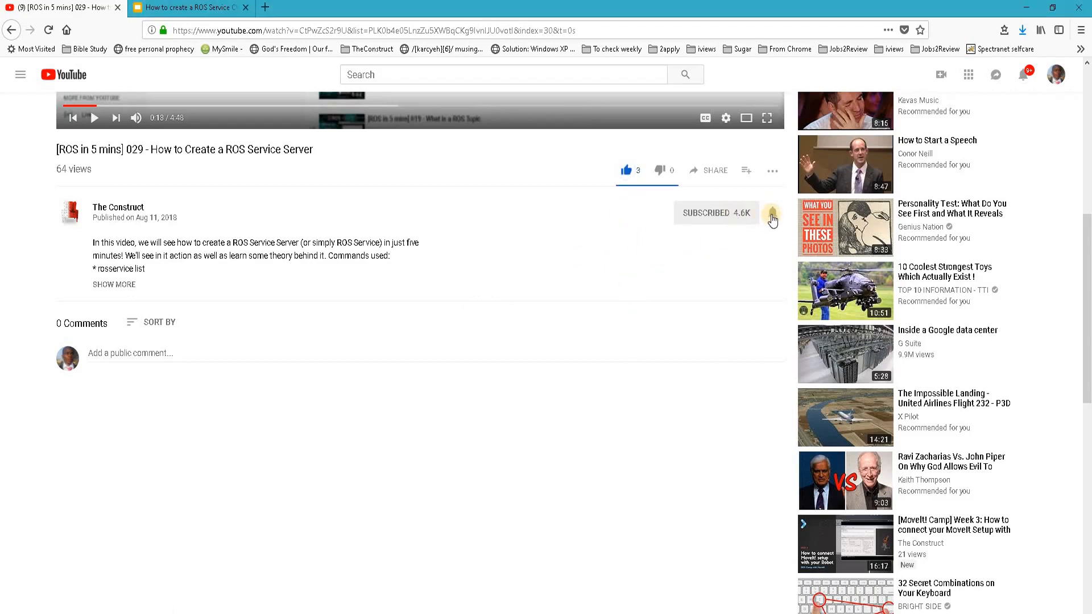